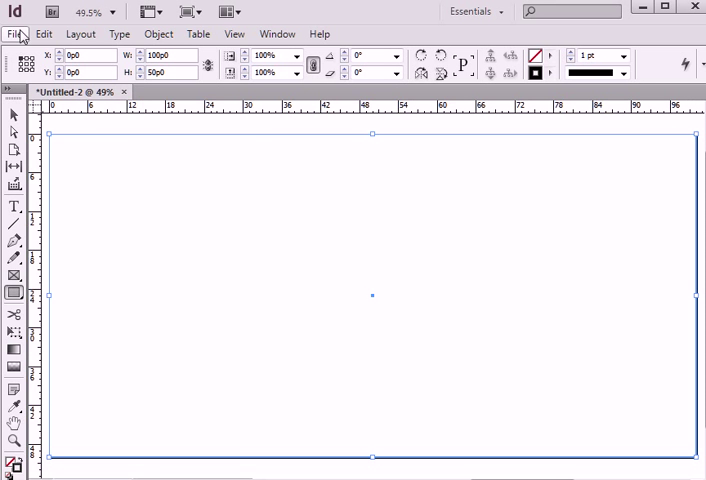
# Place the desk photo in a frame and fit the frame proportionally to the image.
pyautogui.click(16, 33)
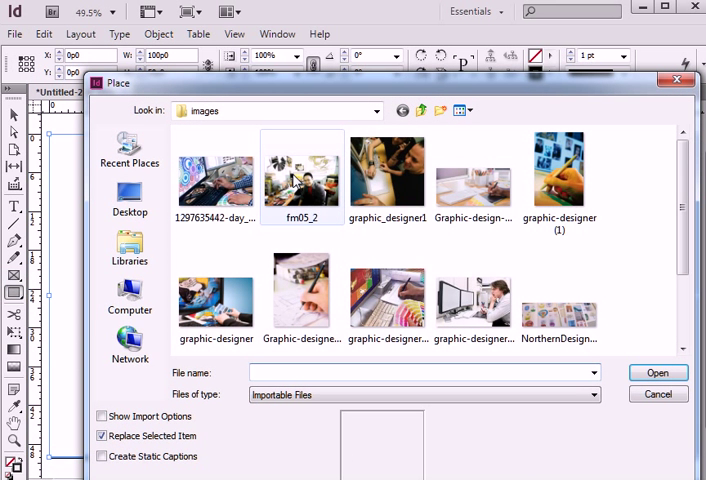
pyautogui.click(657, 372)
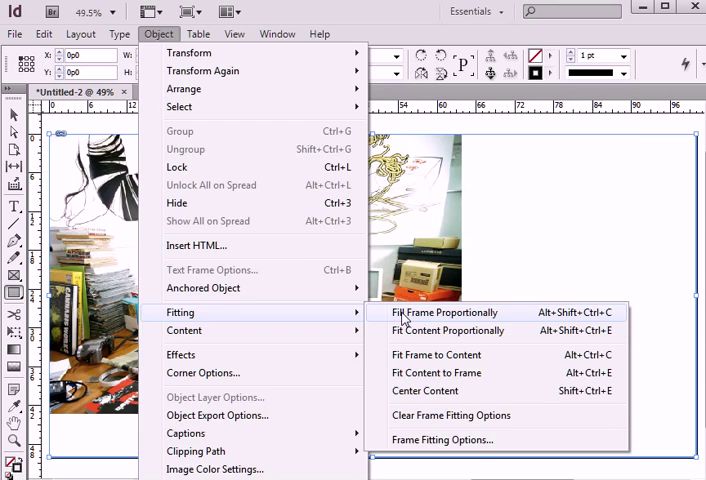
pyautogui.click(444, 312)
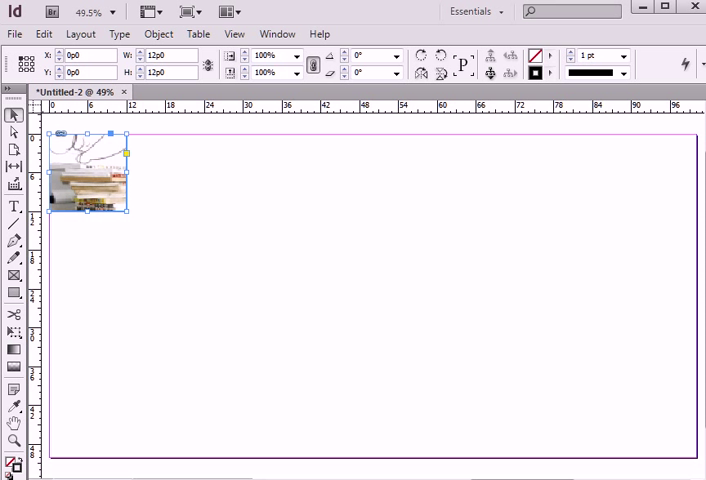
# Move-copy the tile horizontally into a row, then copy the row one row lower.
pyautogui.rightClick(88, 180)
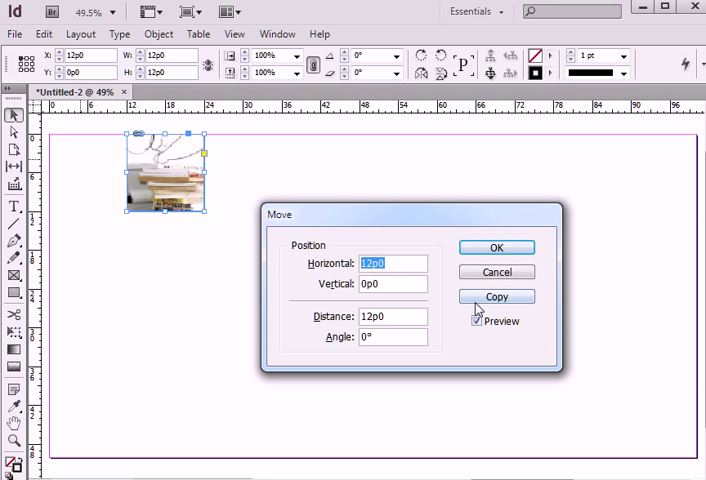
pyautogui.click(495, 296)
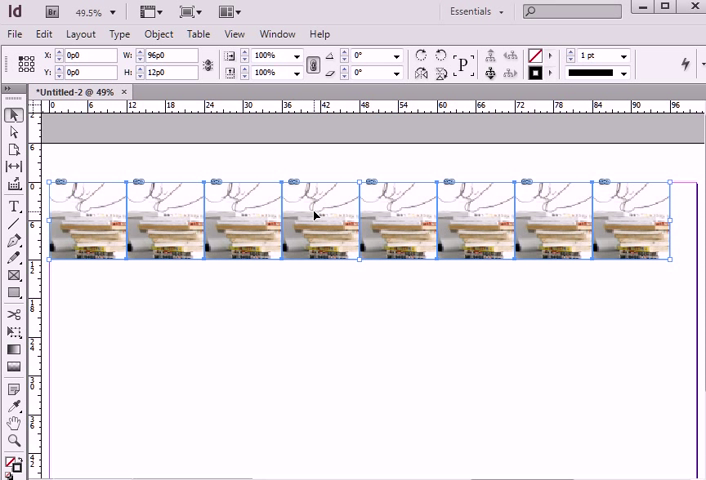
pyautogui.rightClick(314, 216)
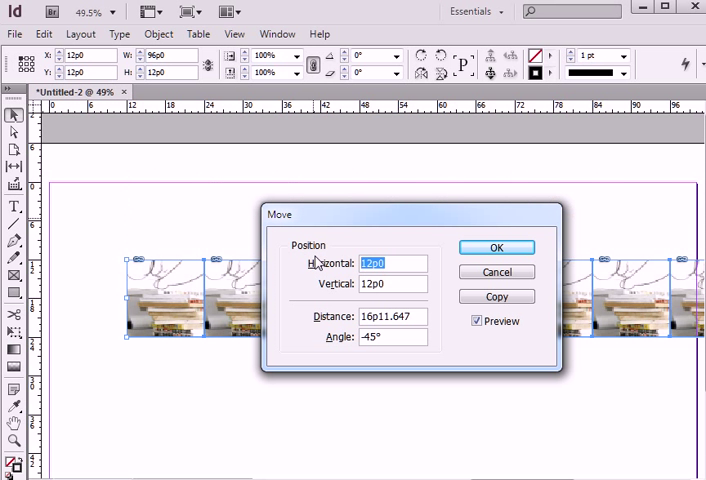
pyautogui.click(496, 296)
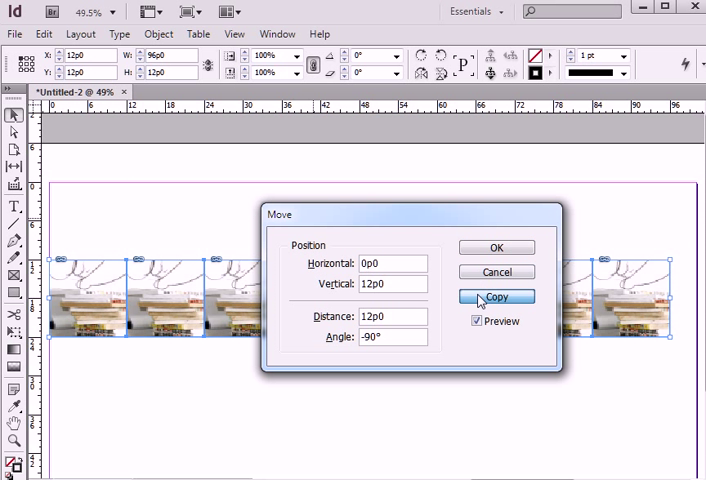
pyautogui.click(496, 296)
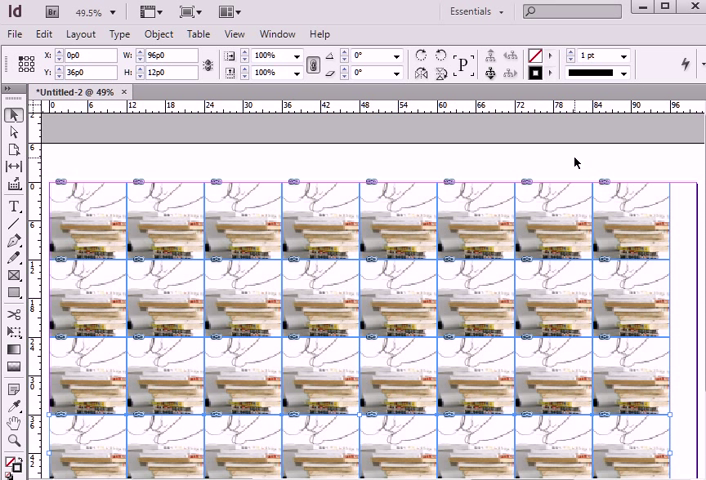
# Select the first top-row tiles to receive the office portrait photo.
pyautogui.scroll(-3)
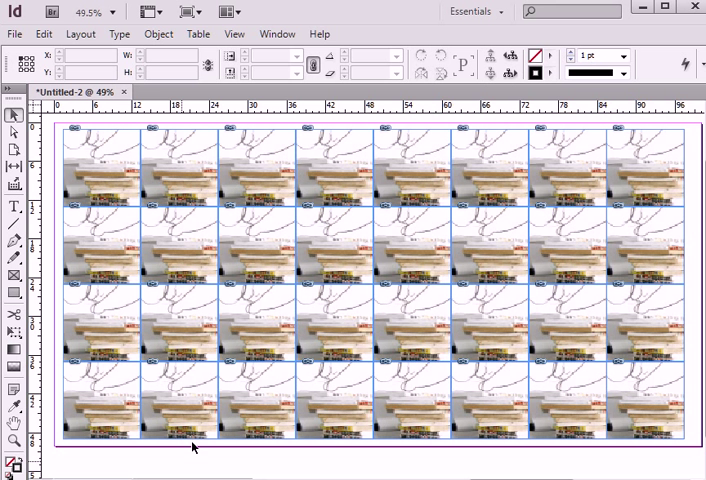
pyautogui.moveTo(166, 189)
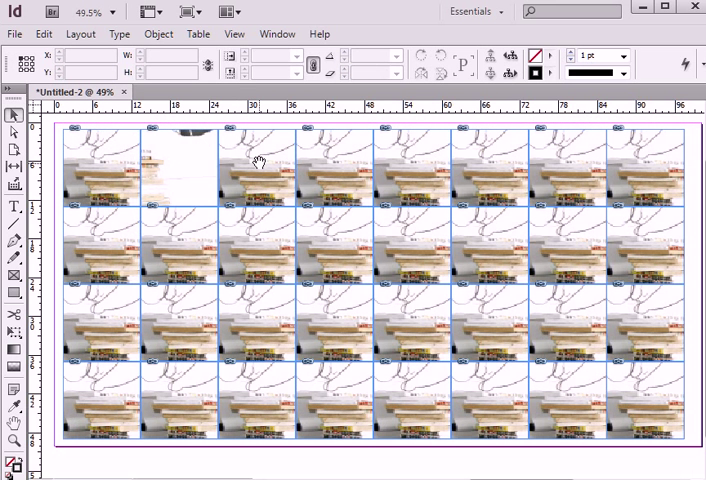
pyautogui.click(110, 165)
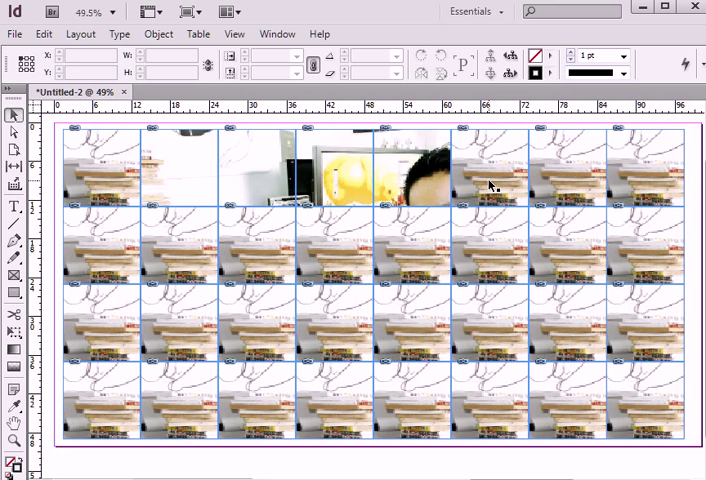
pyautogui.click(110, 175)
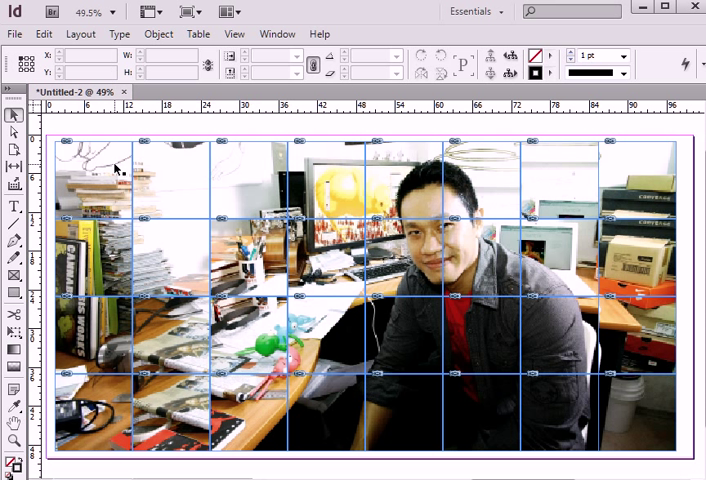
# Place different designer photos into selected tiles, including the top-right tile.
pyautogui.click(188, 12)
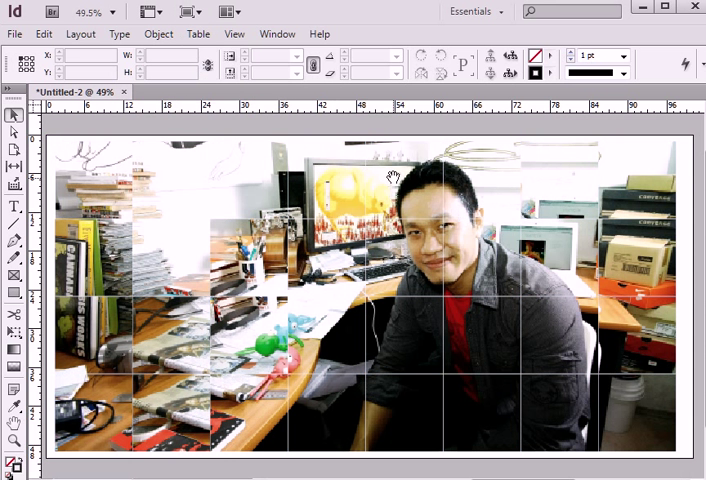
pyautogui.moveTo(572, 248)
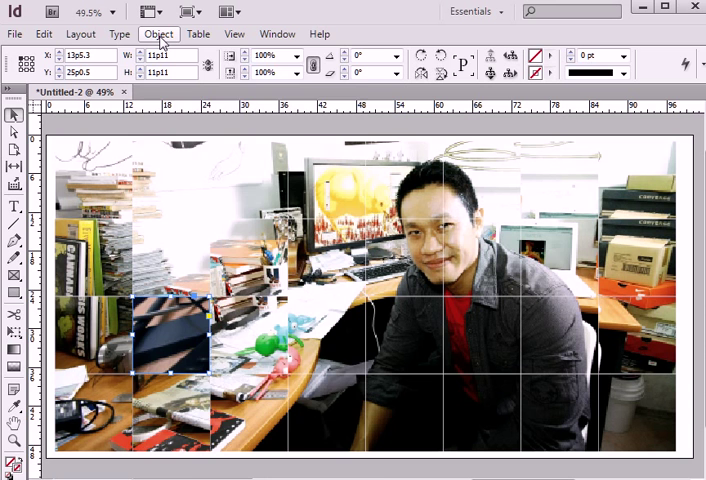
pyautogui.click(158, 33)
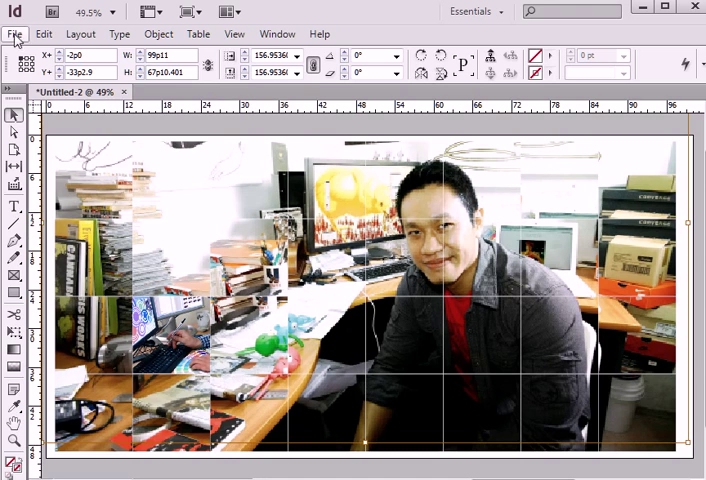
pyautogui.click(15, 33)
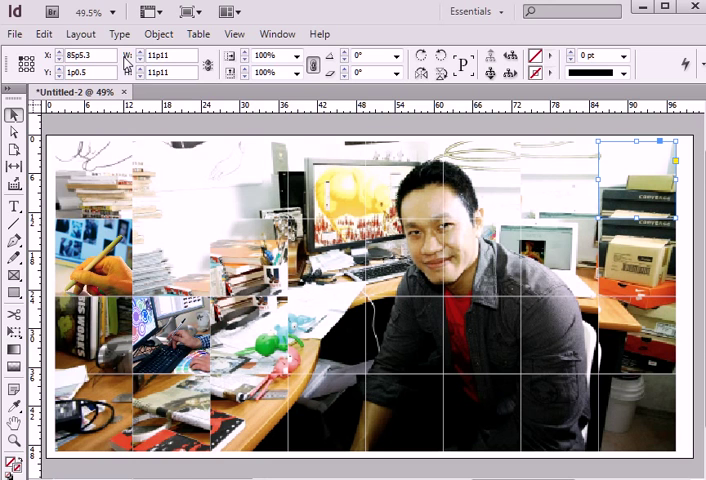
pyautogui.click(14, 33)
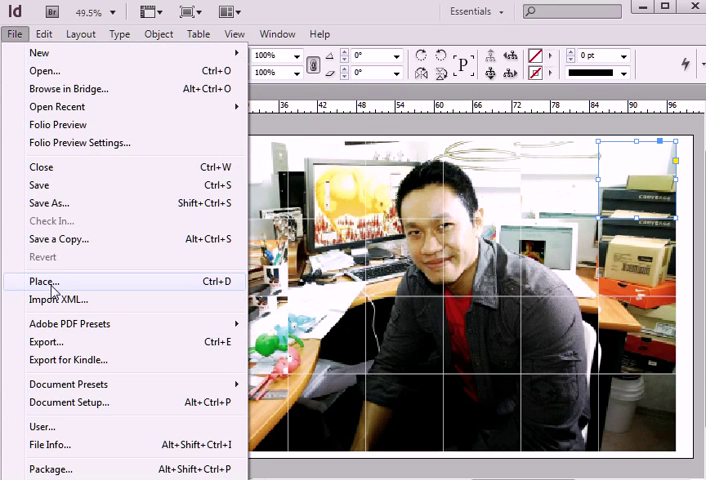
pyautogui.click(45, 281)
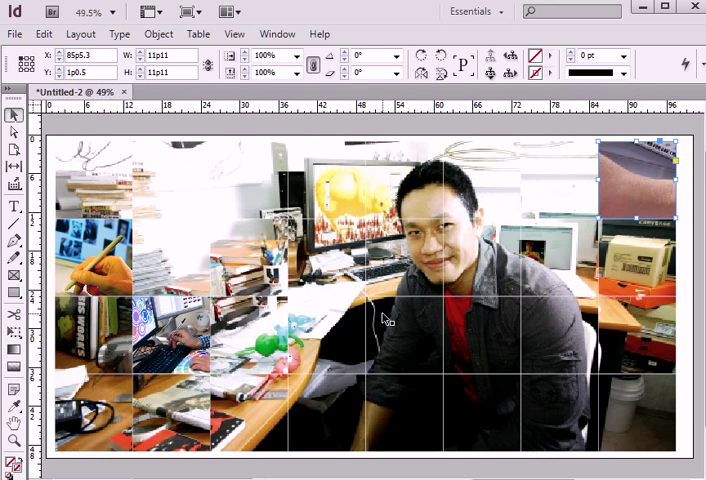
pyautogui.click(159, 33)
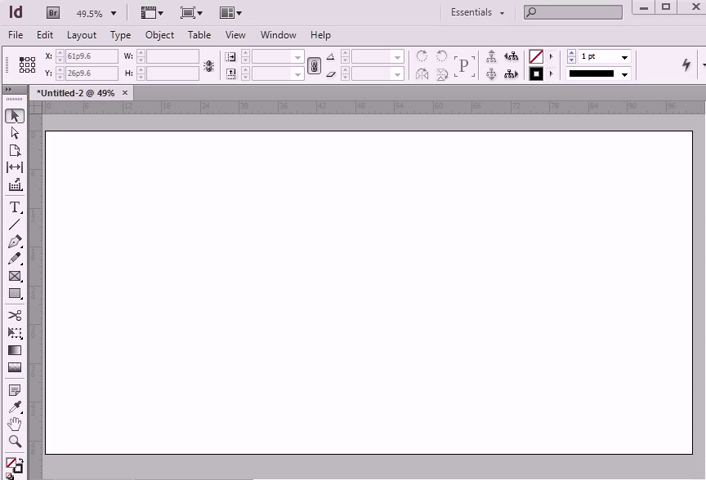
pyautogui.moveTo(14, 218)
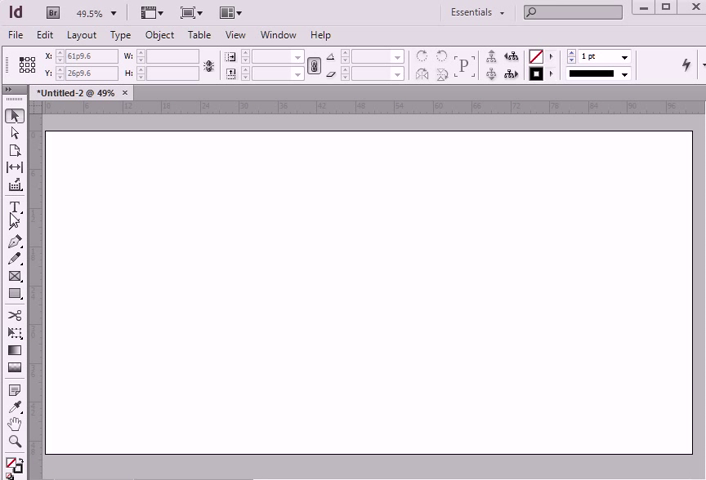
# Draw a large text frame, type DESIGN, and set the font to Arial.
pyautogui.moveTo(113, 205); pyautogui.dragTo(633, 408)
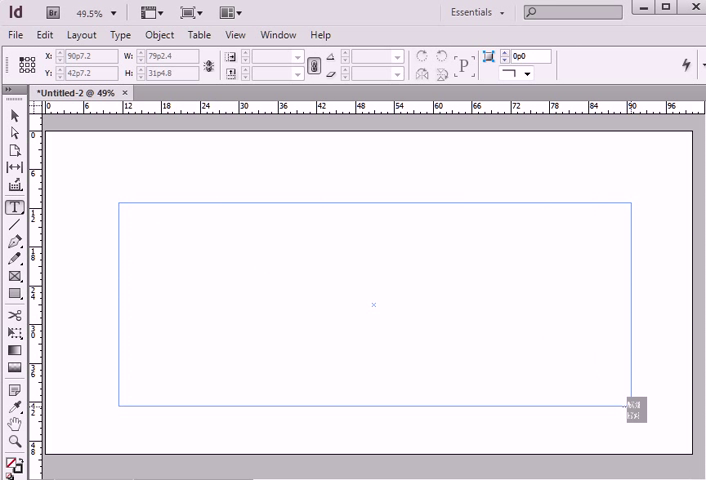
pyautogui.write('DESIGN')
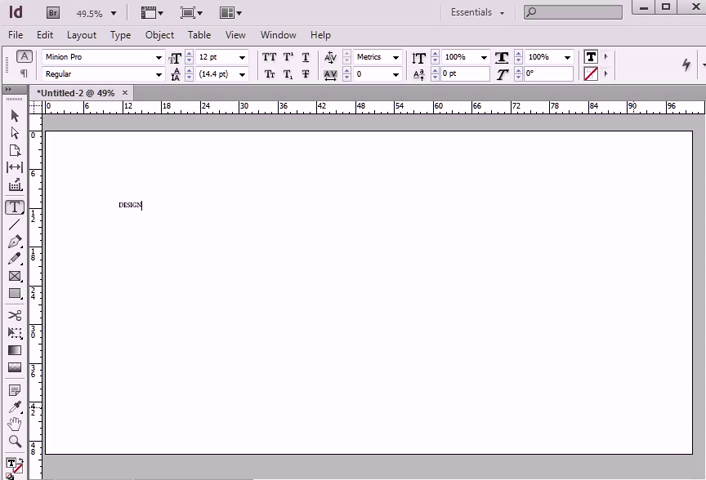
pyautogui.click(14, 117)
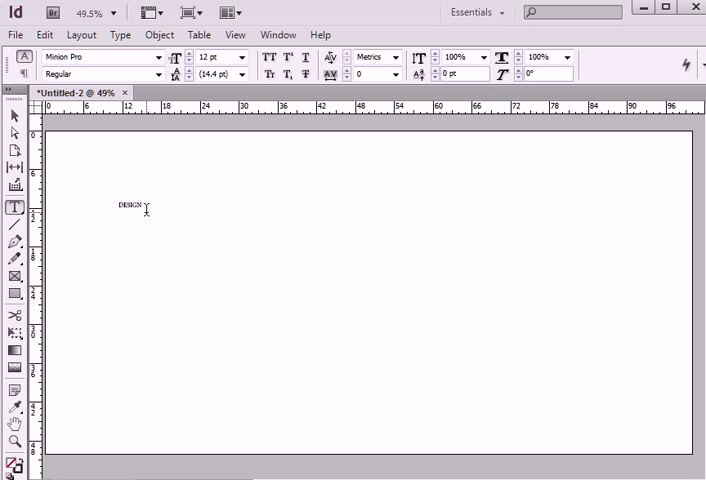
pyautogui.doubleClick(127, 205)
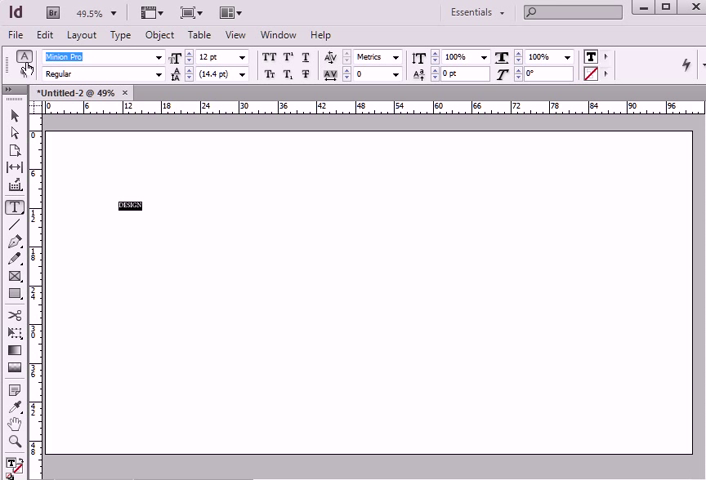
pyautogui.write('Arial')
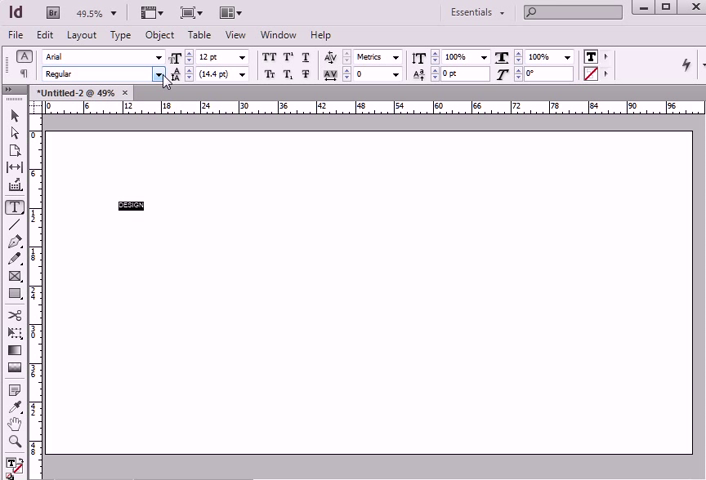
pyautogui.click(157, 74)
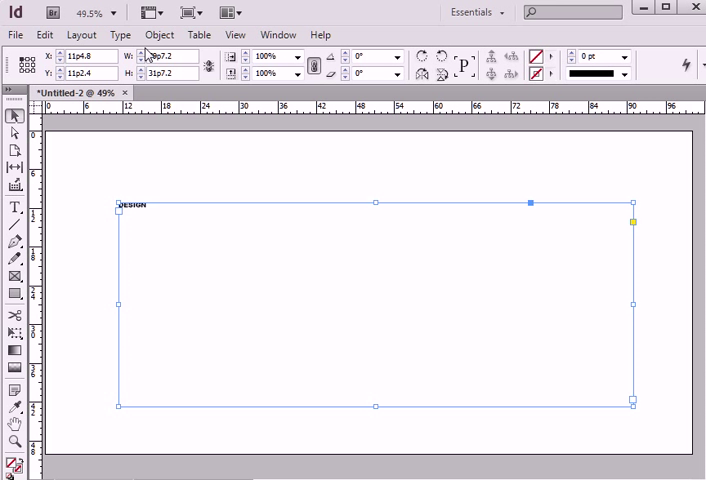
pyautogui.click(119, 34)
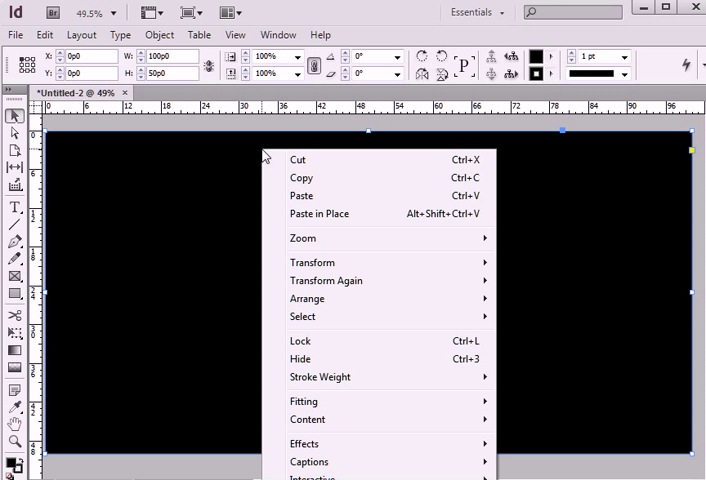
pyautogui.moveTo(307, 298)
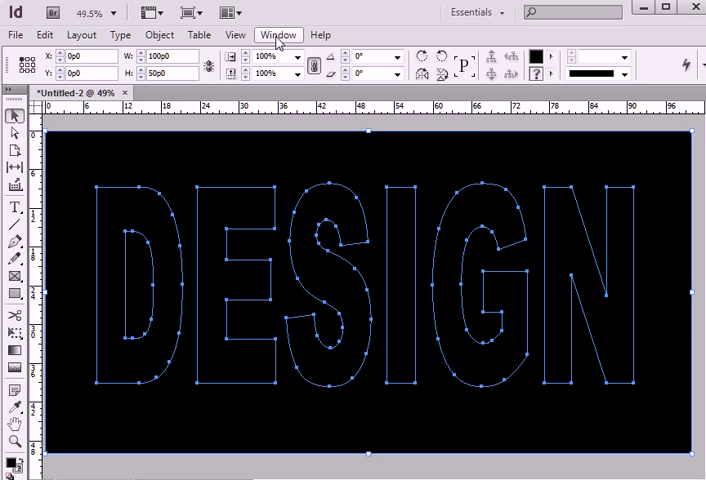
# Subtract the DESIGN letter outlines from the black frame with Pathfinder.
pyautogui.click(278, 34)
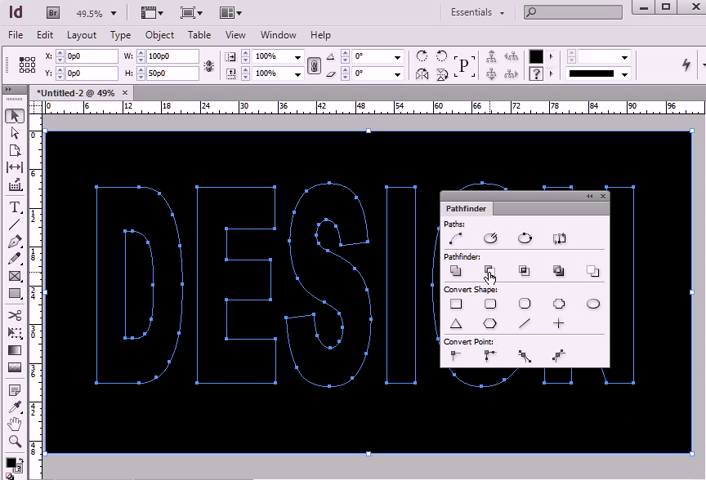
pyautogui.click(457, 271)
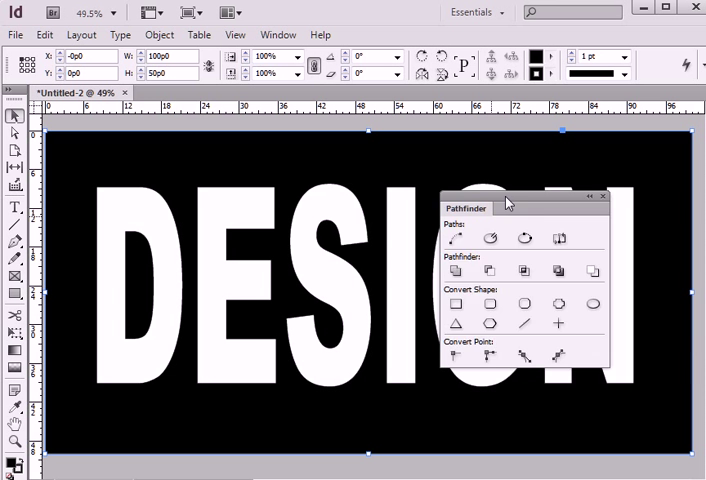
pyautogui.click(278, 35)
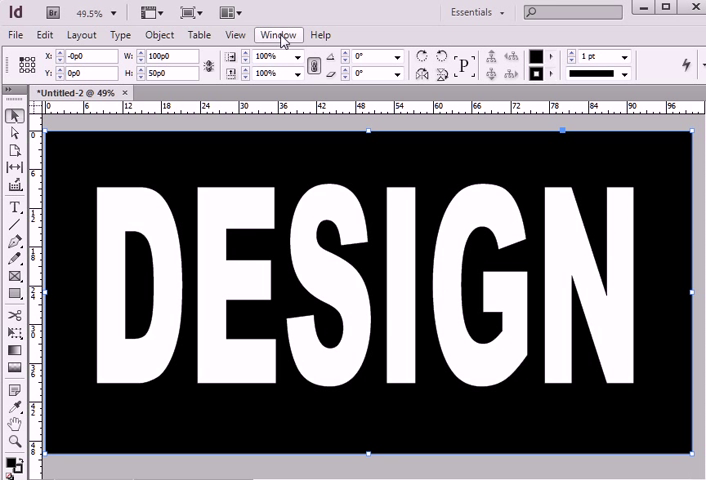
# Lock Layer 1 and add a new layer for the photos.
pyautogui.click(278, 34)
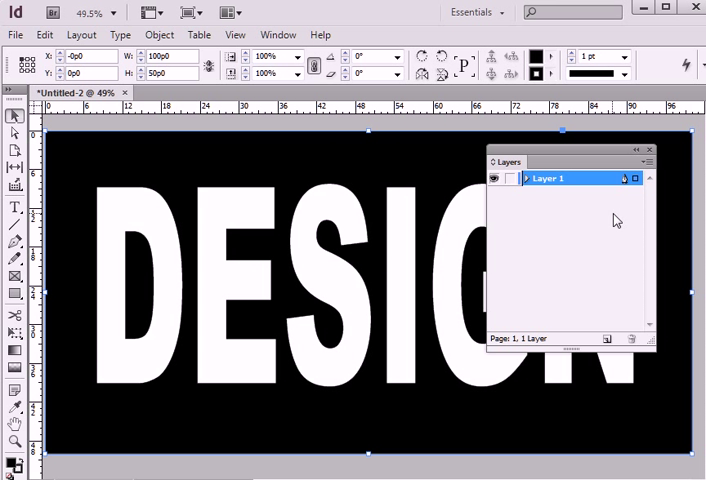
pyautogui.click(508, 178)
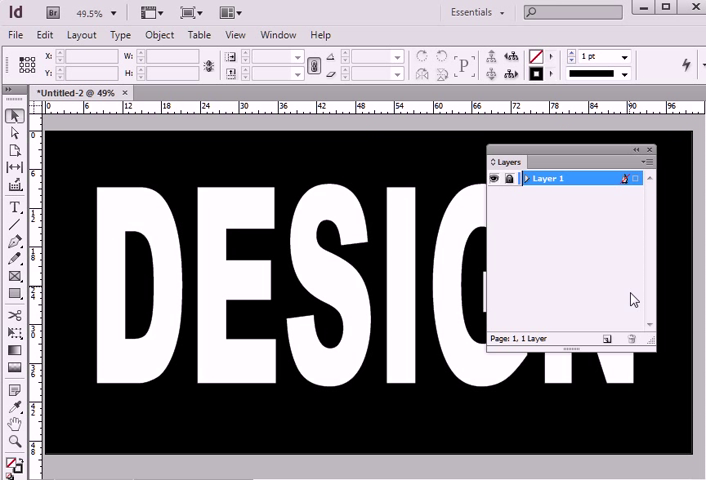
pyautogui.click(614, 338)
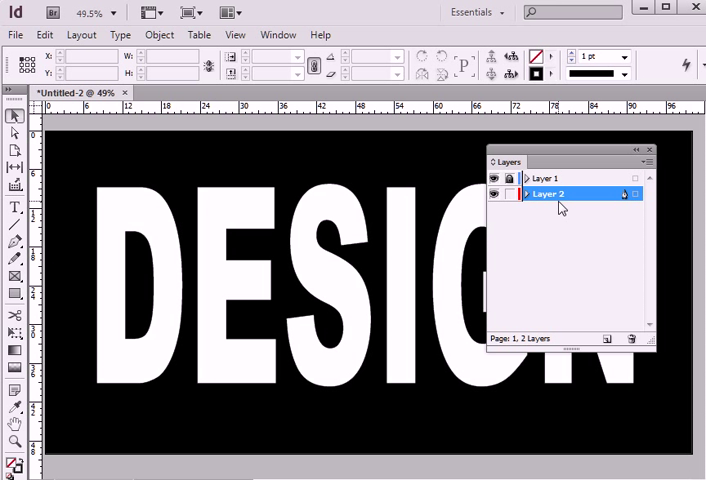
pyautogui.click(650, 148)
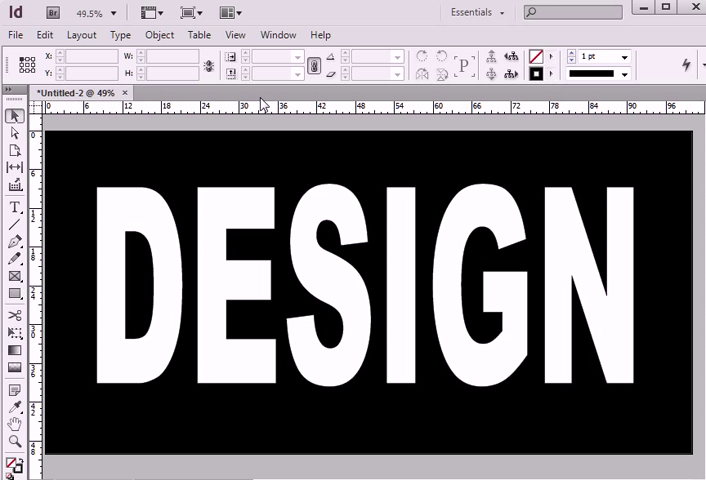
# Place the designer photos onto the new layer.
pyautogui.click(15, 35)
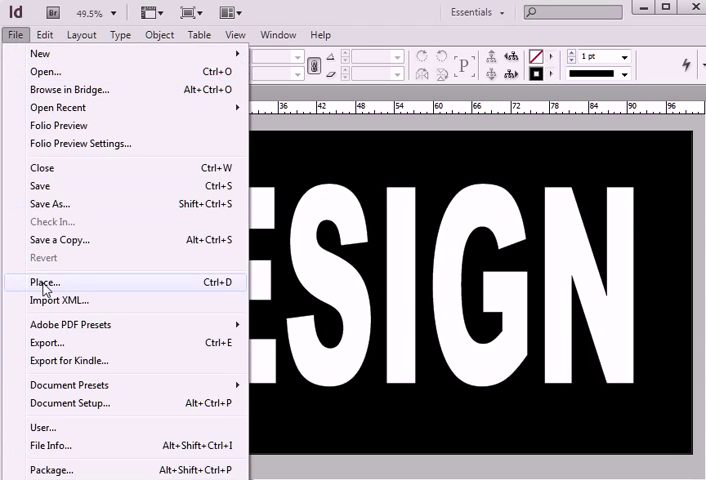
pyautogui.click(45, 281)
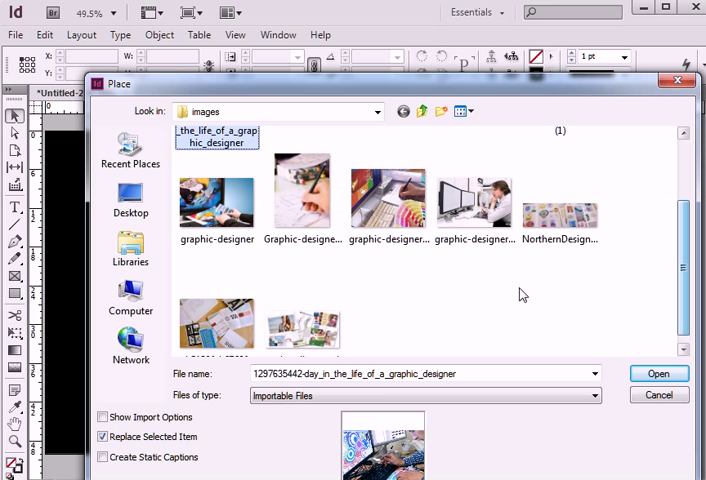
pyautogui.click(658, 373)
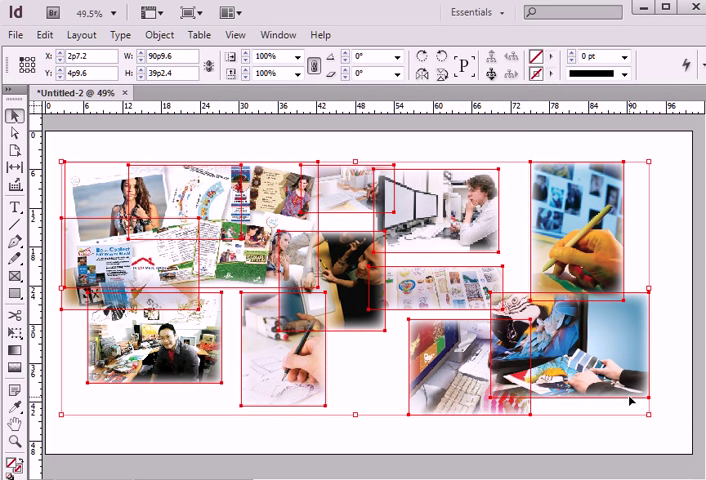
pyautogui.moveTo(441, 441)
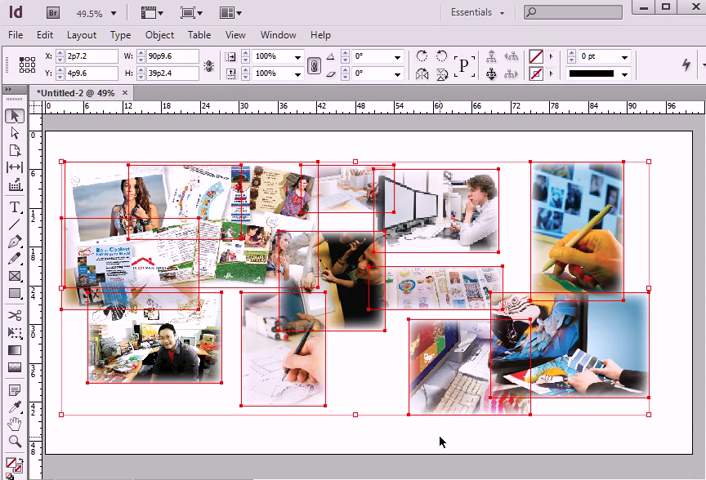